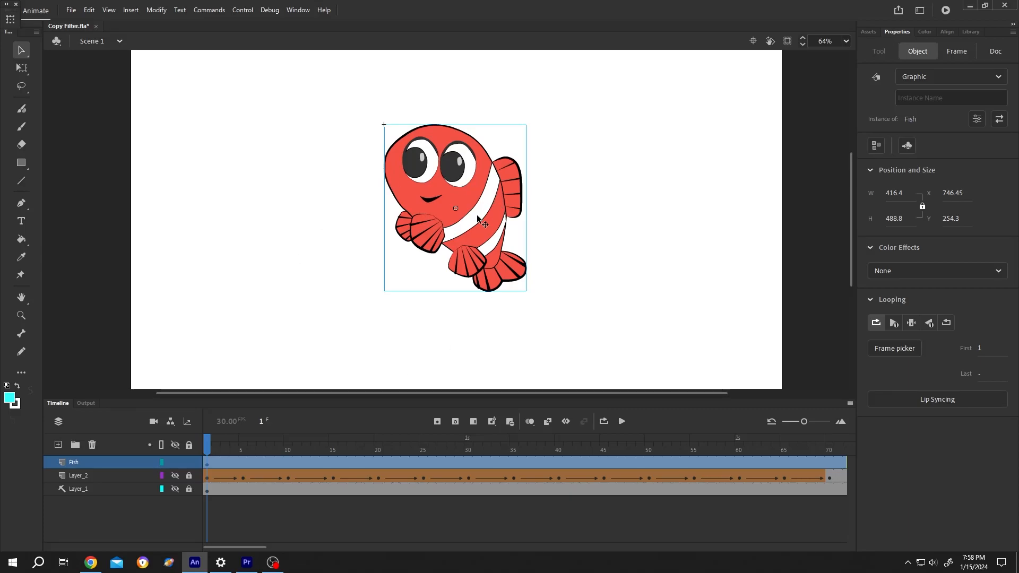
Step: Drag the Fish graphic instance slightly left to X 712.05
drag(455, 208, 416, 227)
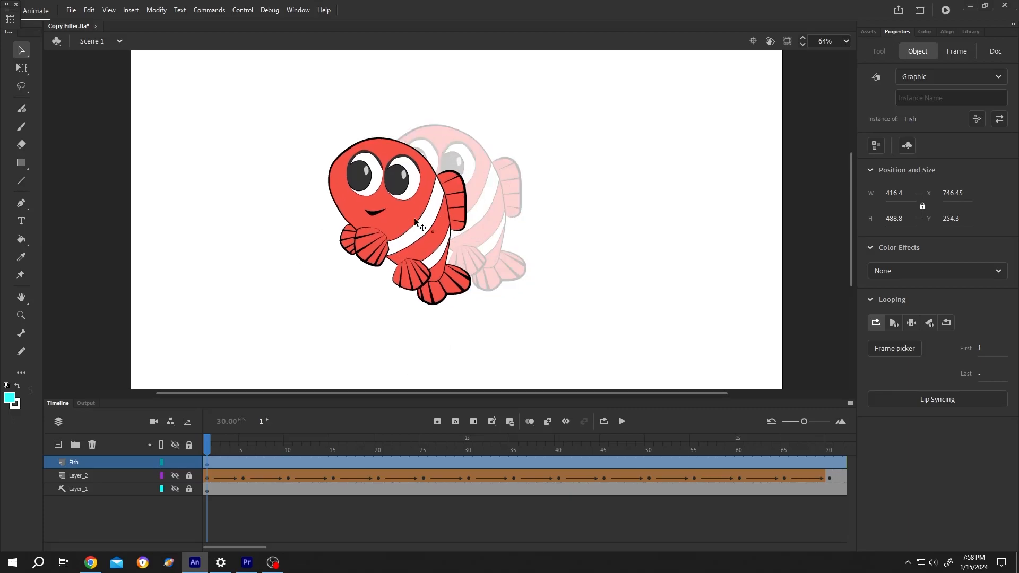
drag(422, 228, 444, 208)
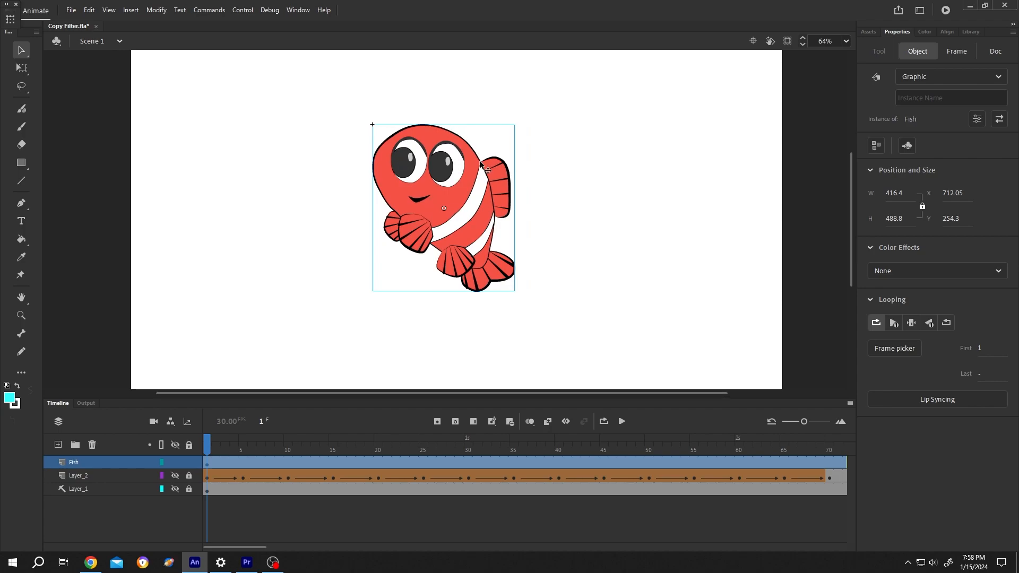
mouse_move(465, 194)
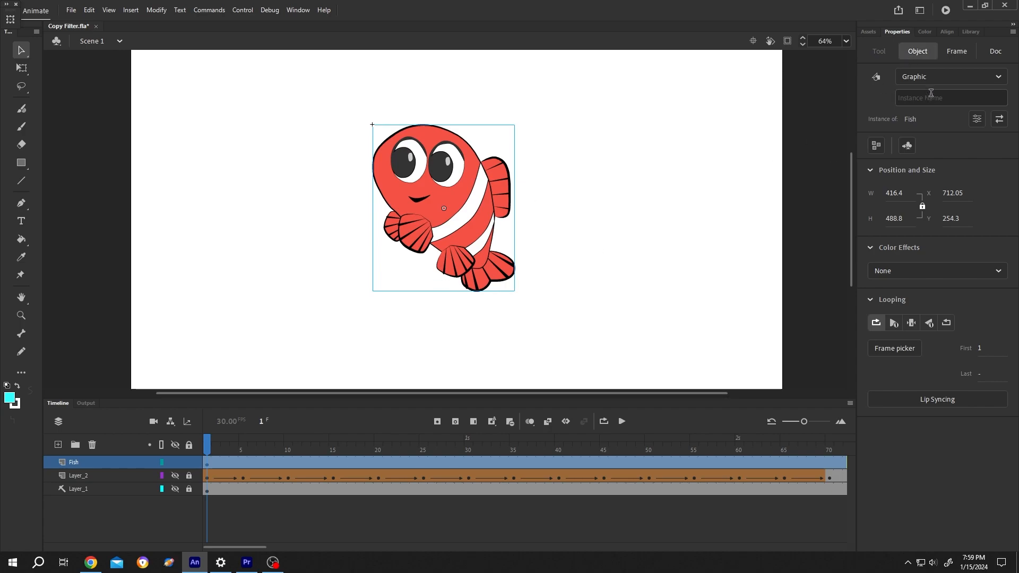
Step: Switch the Fish instance from Graphic to Movie Clip and show the addable filters
click(949, 75)
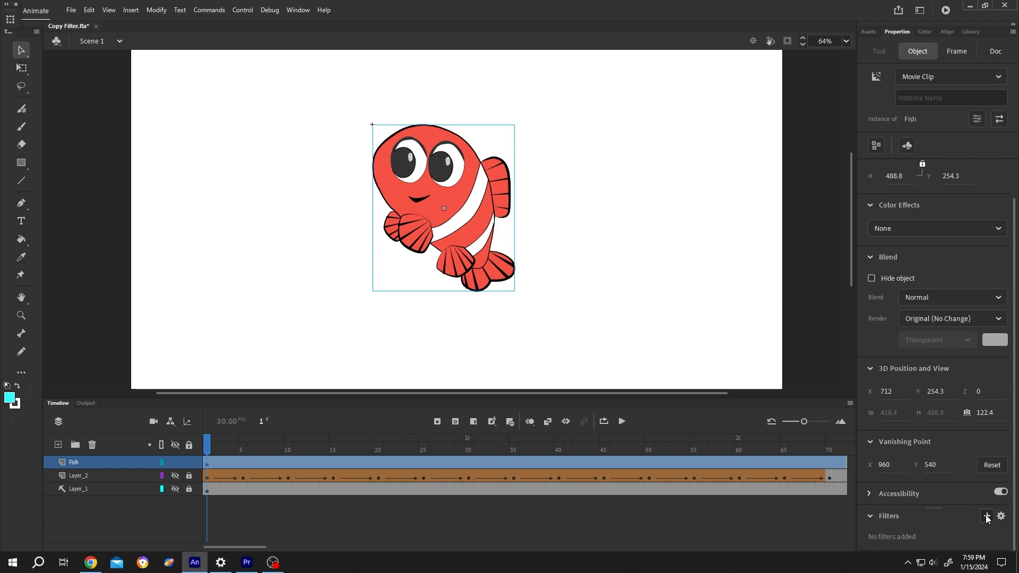
click(987, 516)
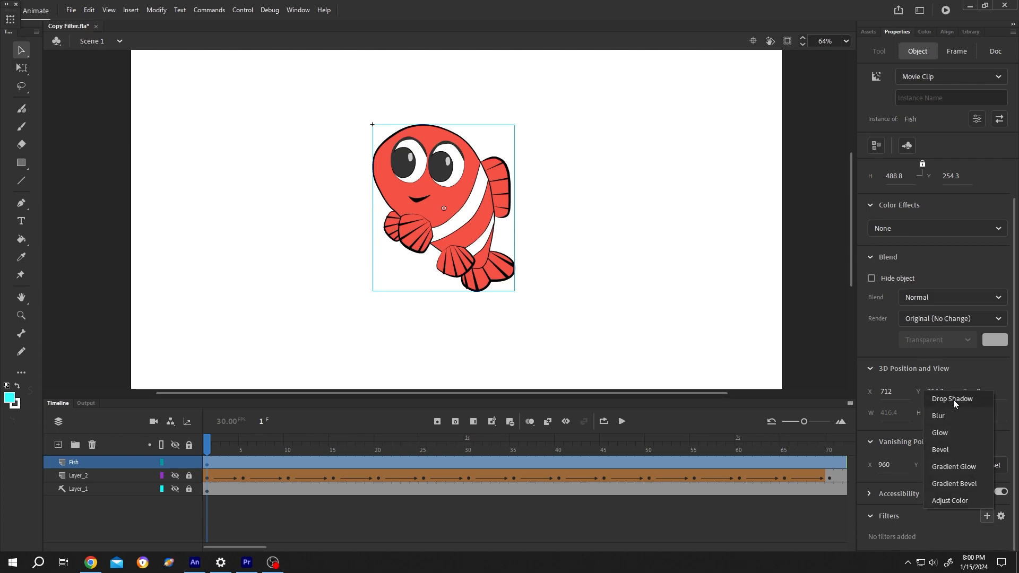
Step: Add a pink Drop Shadow (blur 22, strength 2000%) plus a default Drop Shadow
click(952, 399)
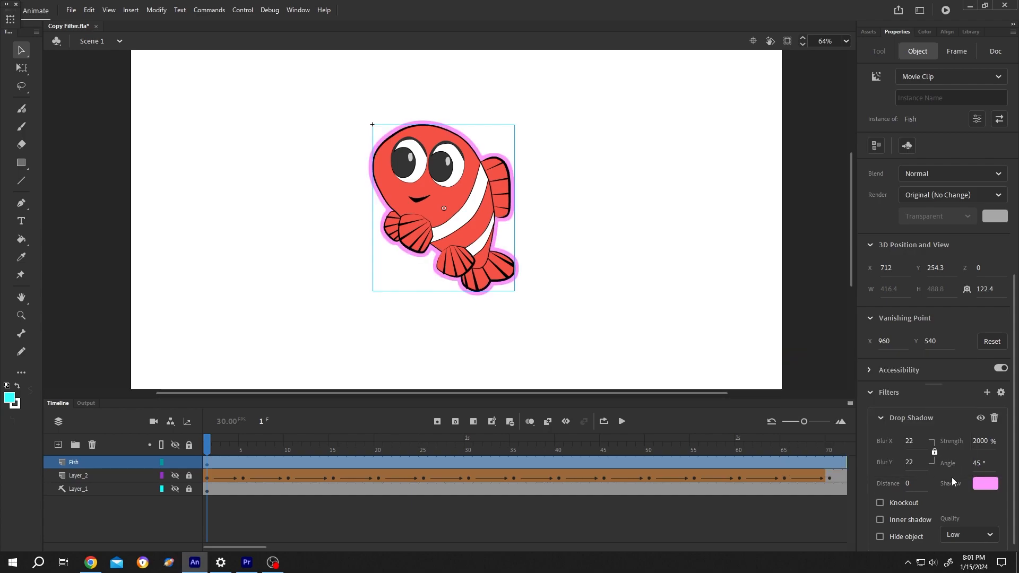
click(986, 392)
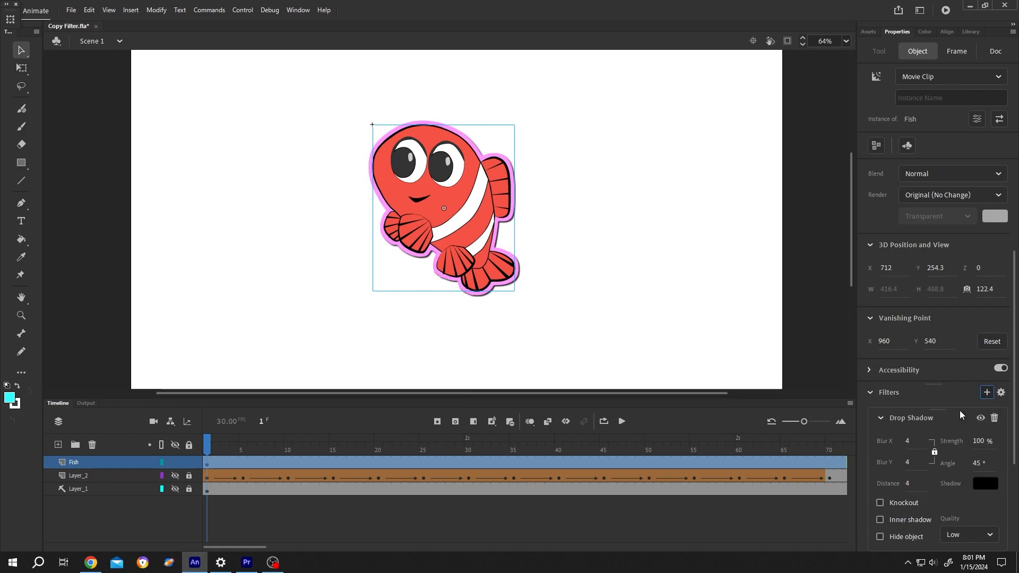
click(987, 391)
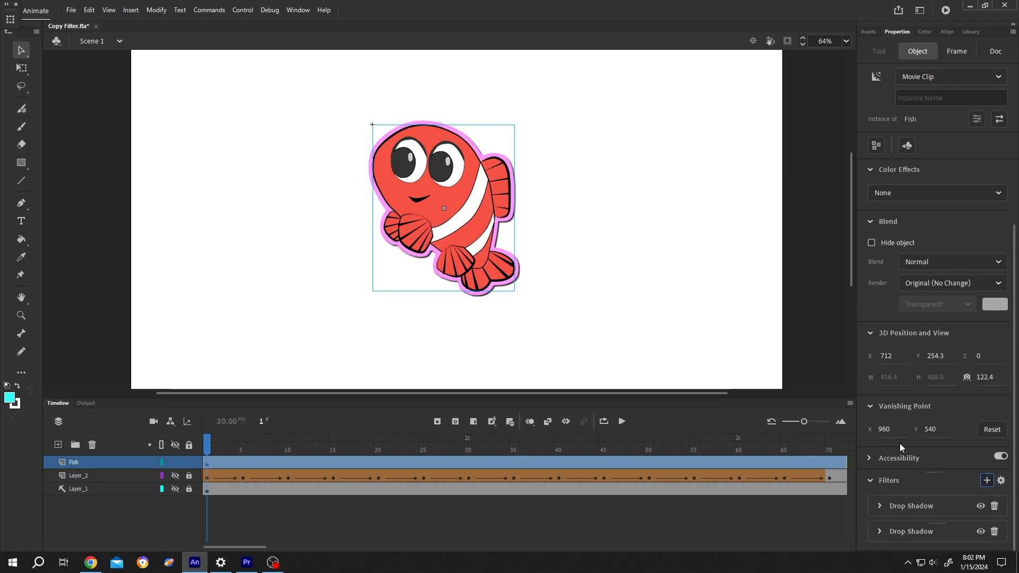
Step: Draw a cyan rectangle beside the fish and convert it to Movie Clip Symbol 1
click(21, 162)
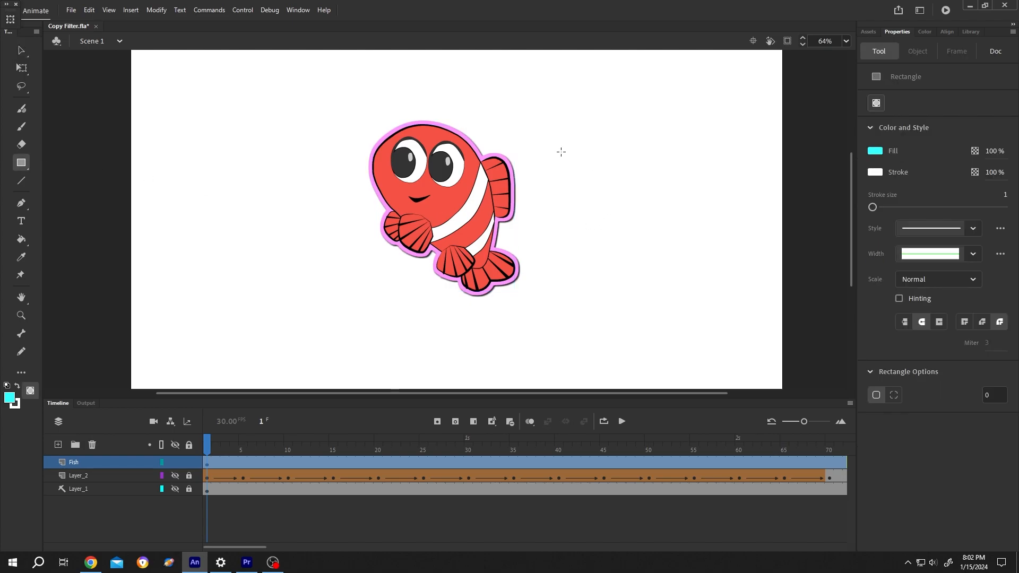
drag(561, 152, 672, 227)
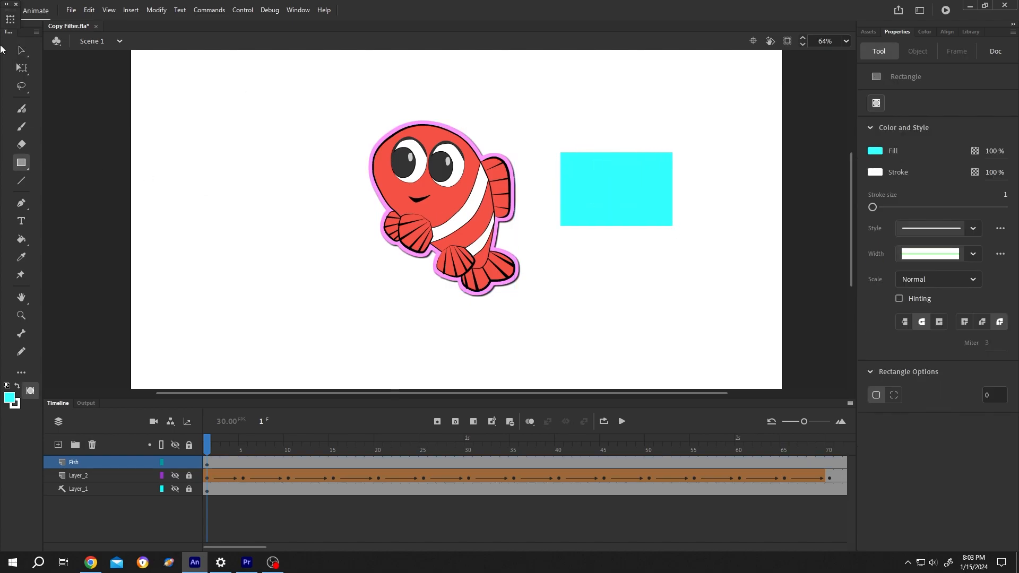
click(616, 188)
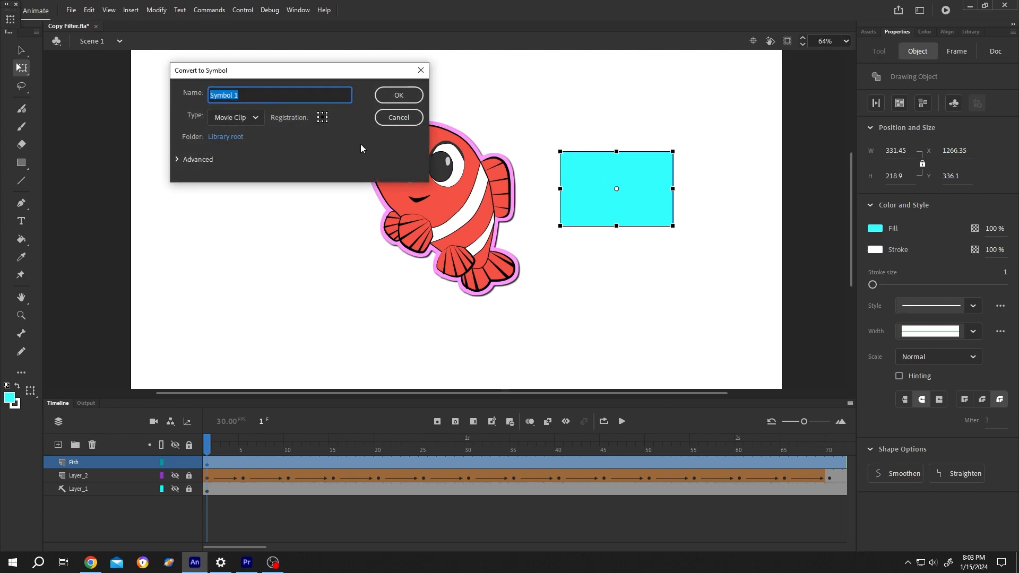
click(397, 95)
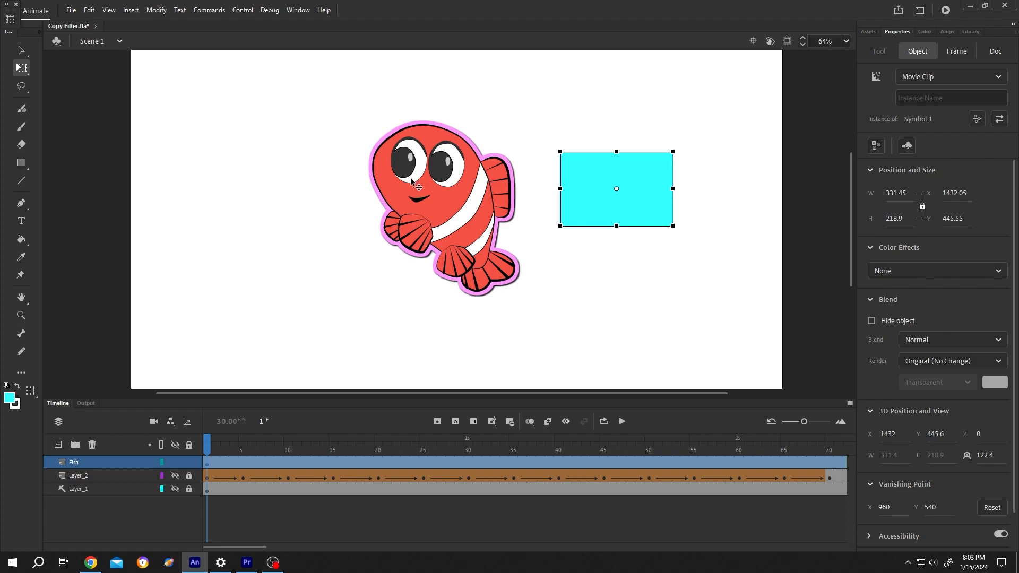
mouse_move(523, 170)
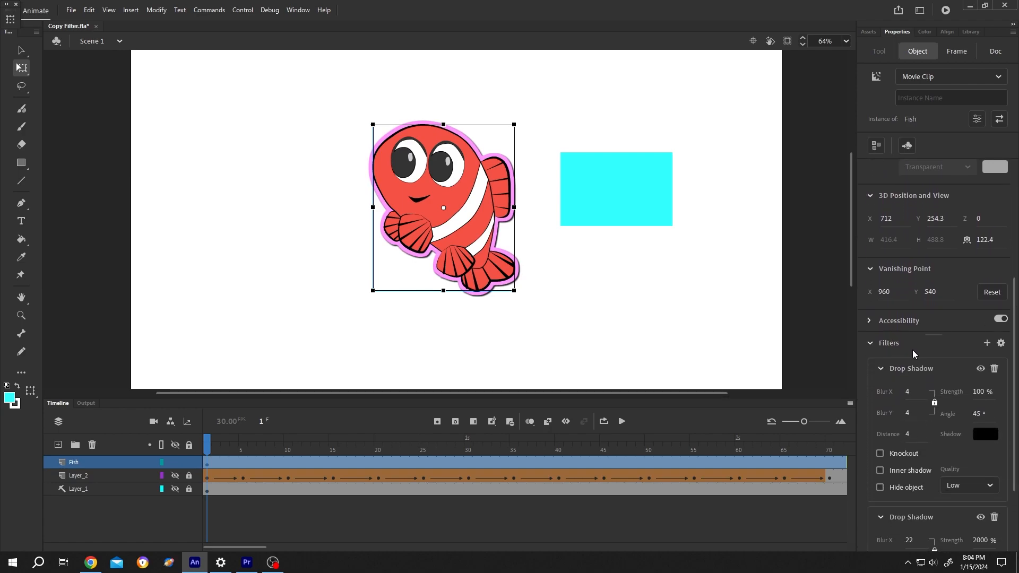
mouse_move(1002, 344)
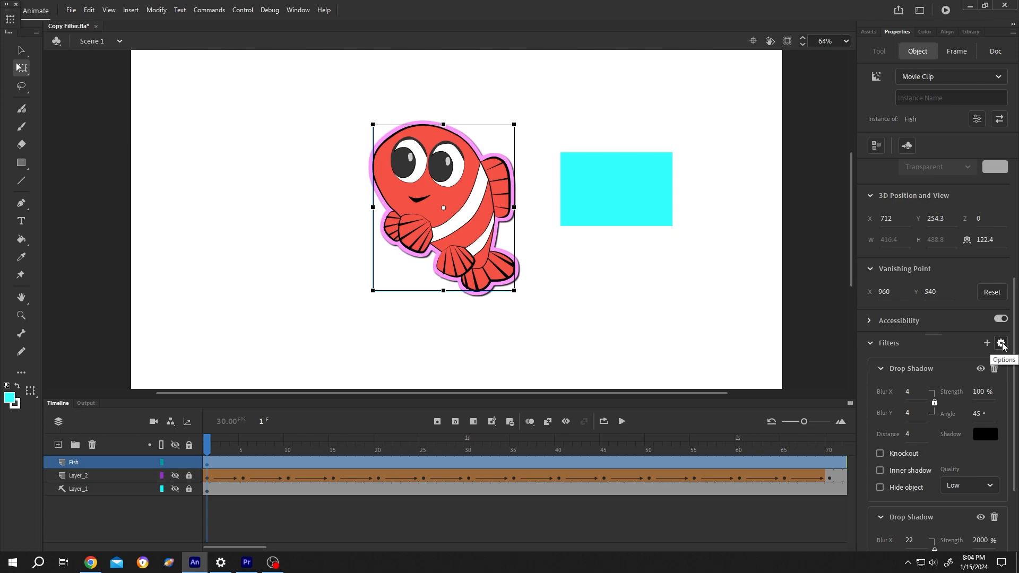
Step: Copy all of the Fish instance's filters from the Filters options menu
click(1002, 344)
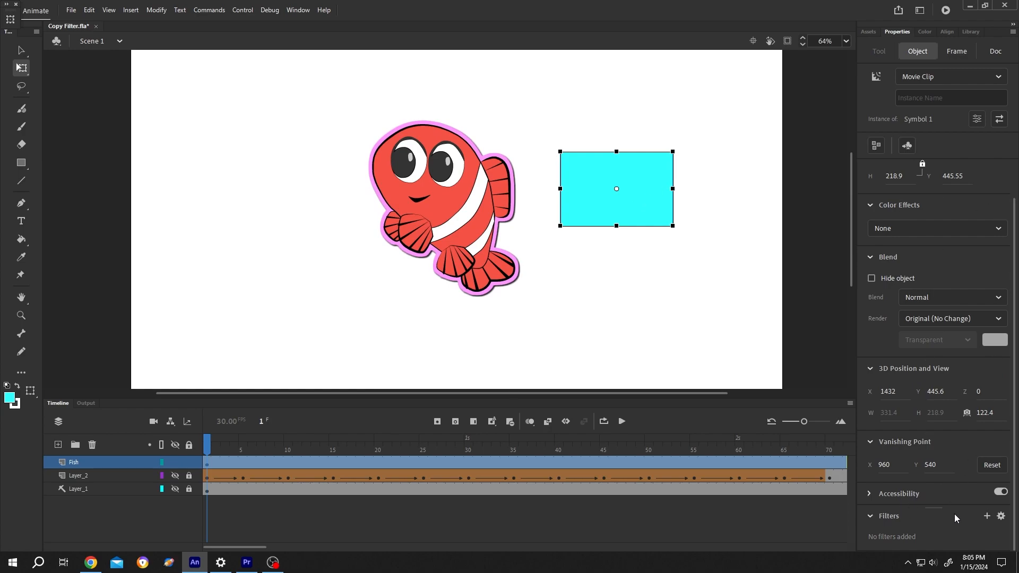
Step: Open the Filters options menu for the cyan Symbol 1 rectangle to paste filters
click(1000, 515)
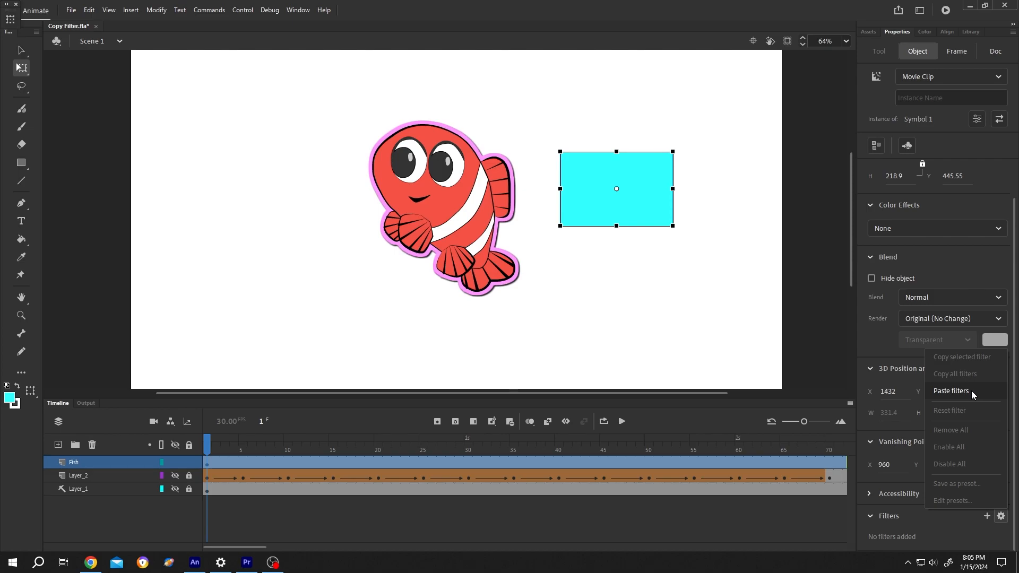